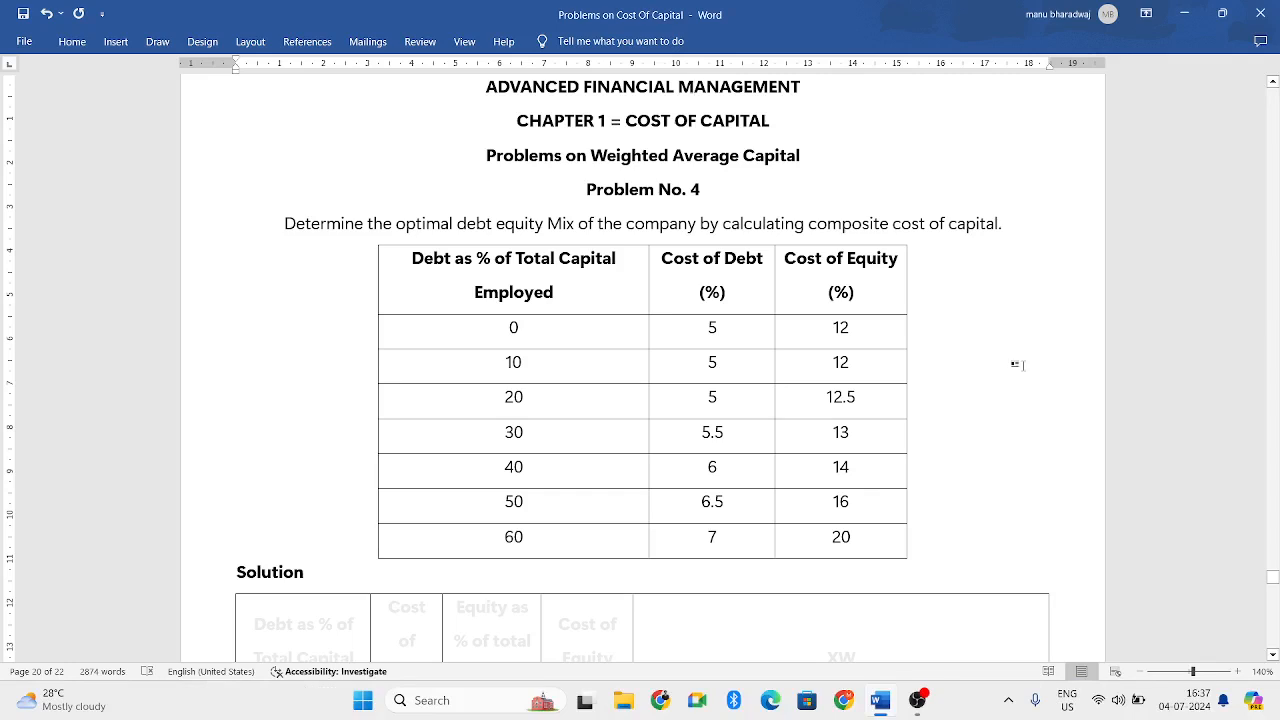
pyautogui.moveTo(980, 286)
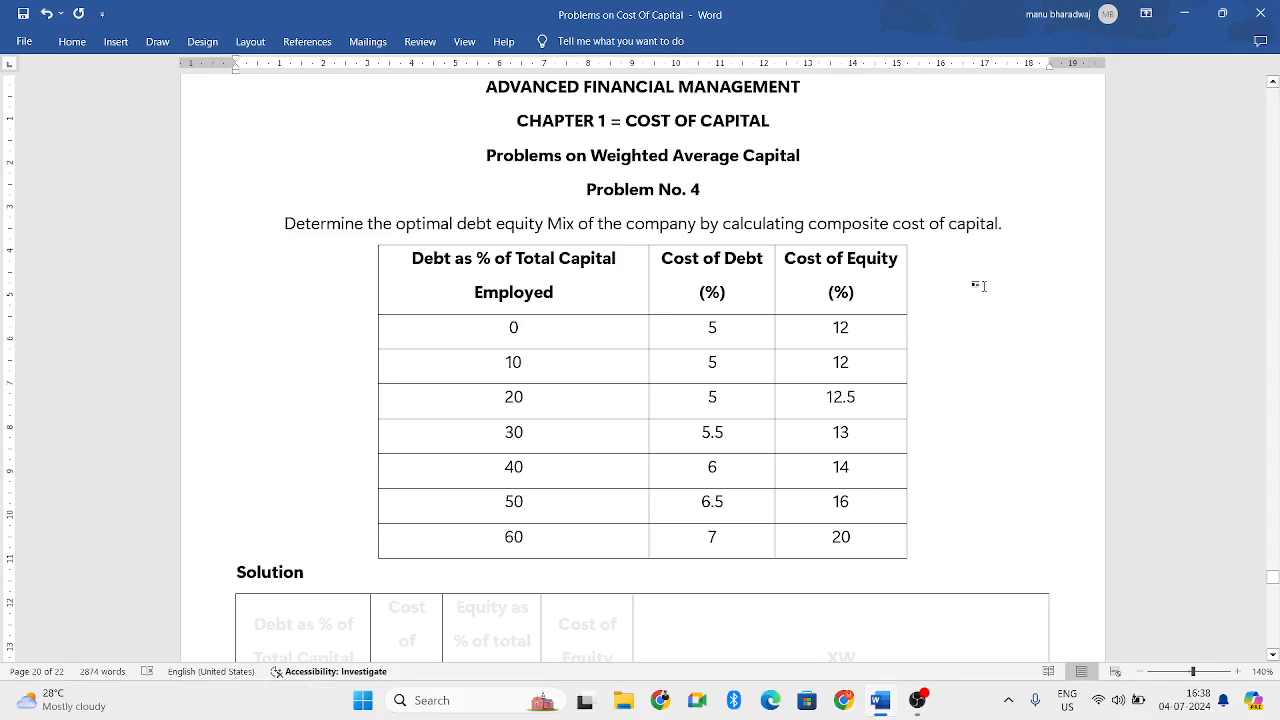
# - Highlight 'composite cost of capital' in the Problem No. 4 statement in yellow
pyautogui.click(692, 86)
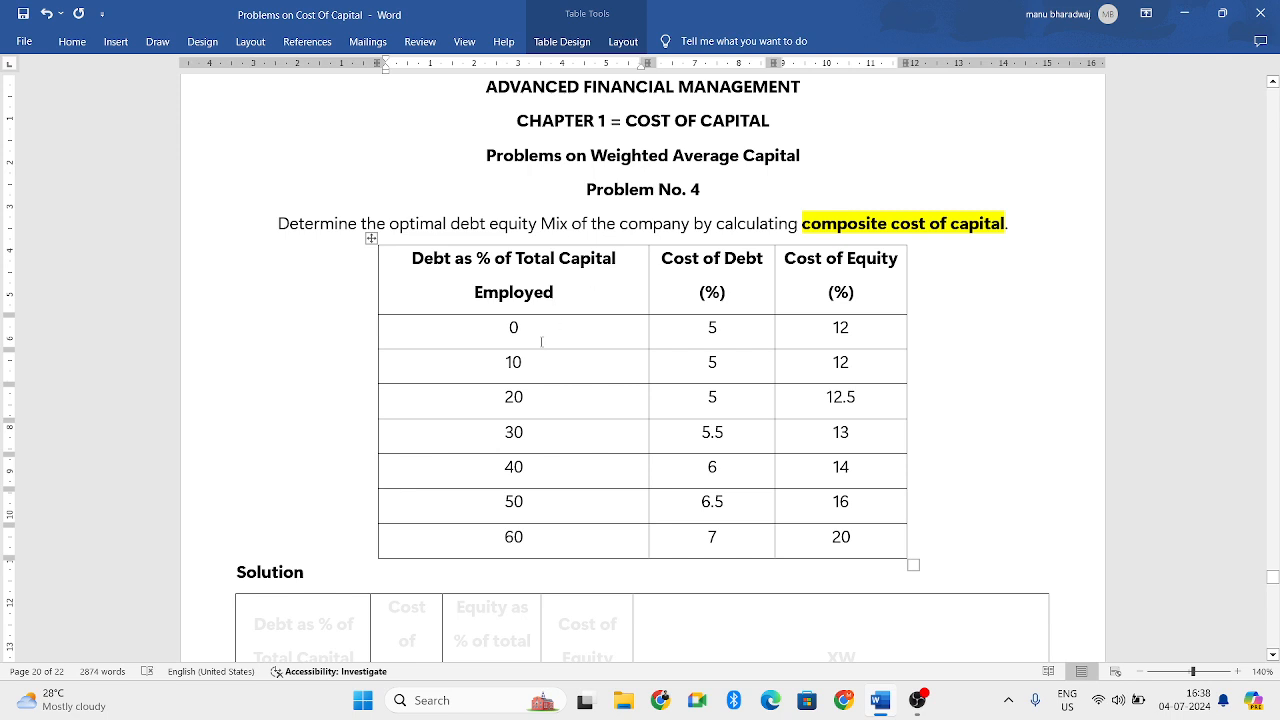
pyautogui.moveTo(512, 328); pyautogui.dragTo(512, 362)
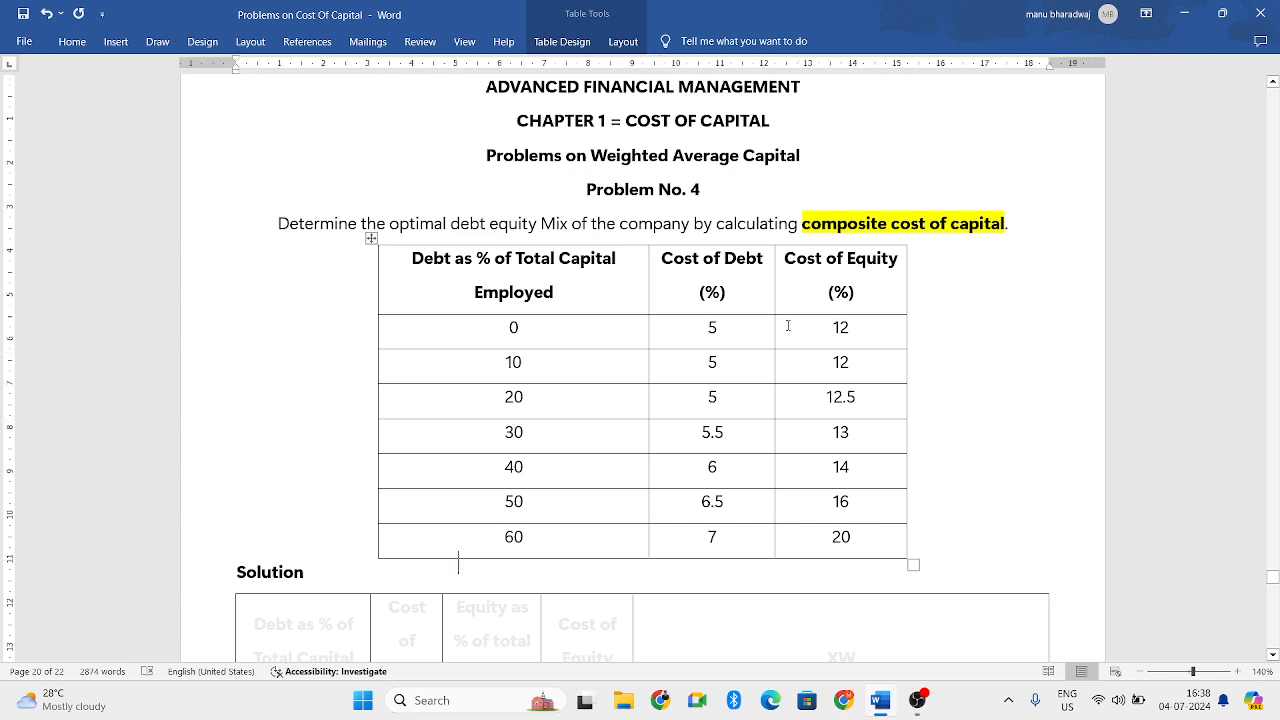
# - Recolour the debt-percentage and cost-of-debt columns and the equity heading to black text
pyautogui.scroll(-3)
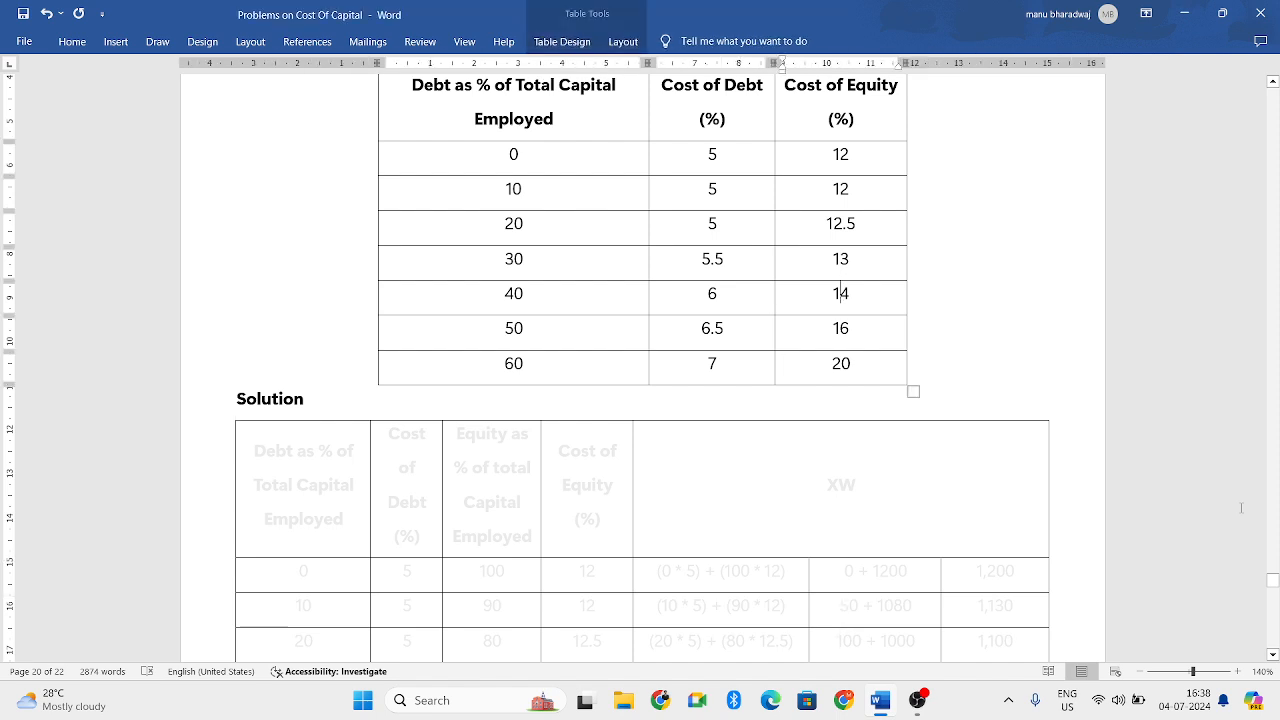
pyautogui.scroll(-3)
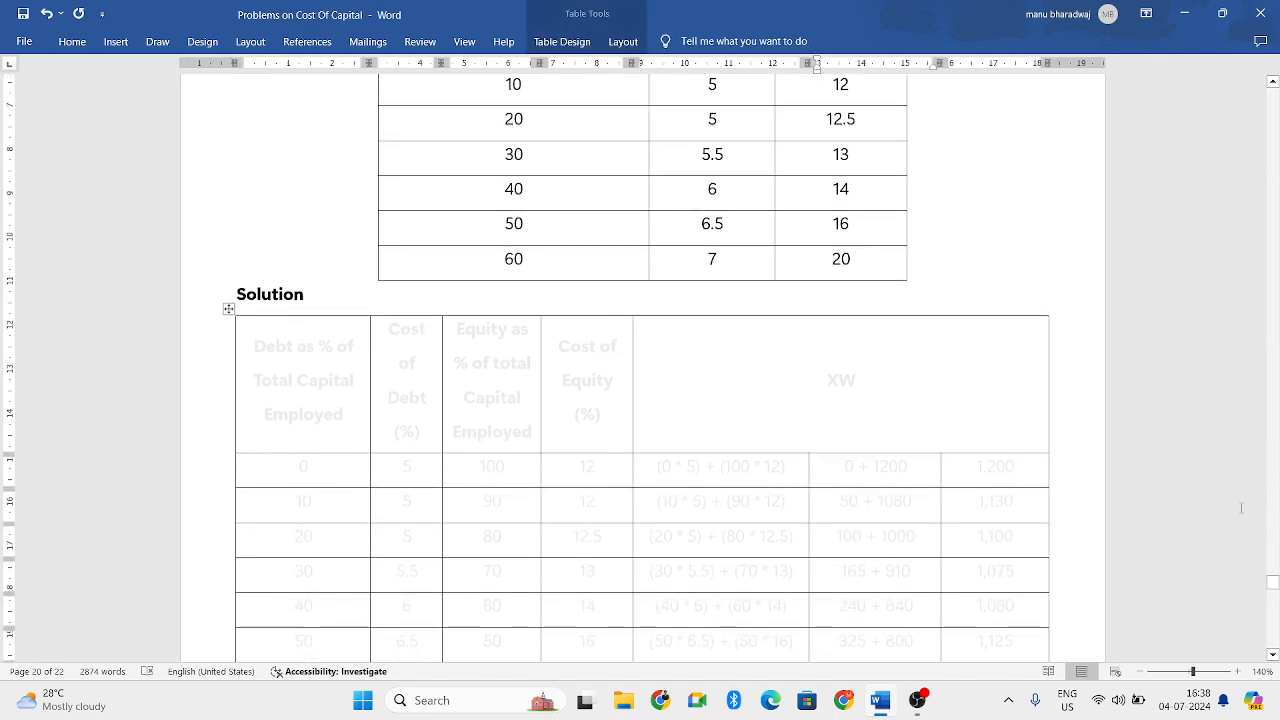
pyautogui.scroll(-3)
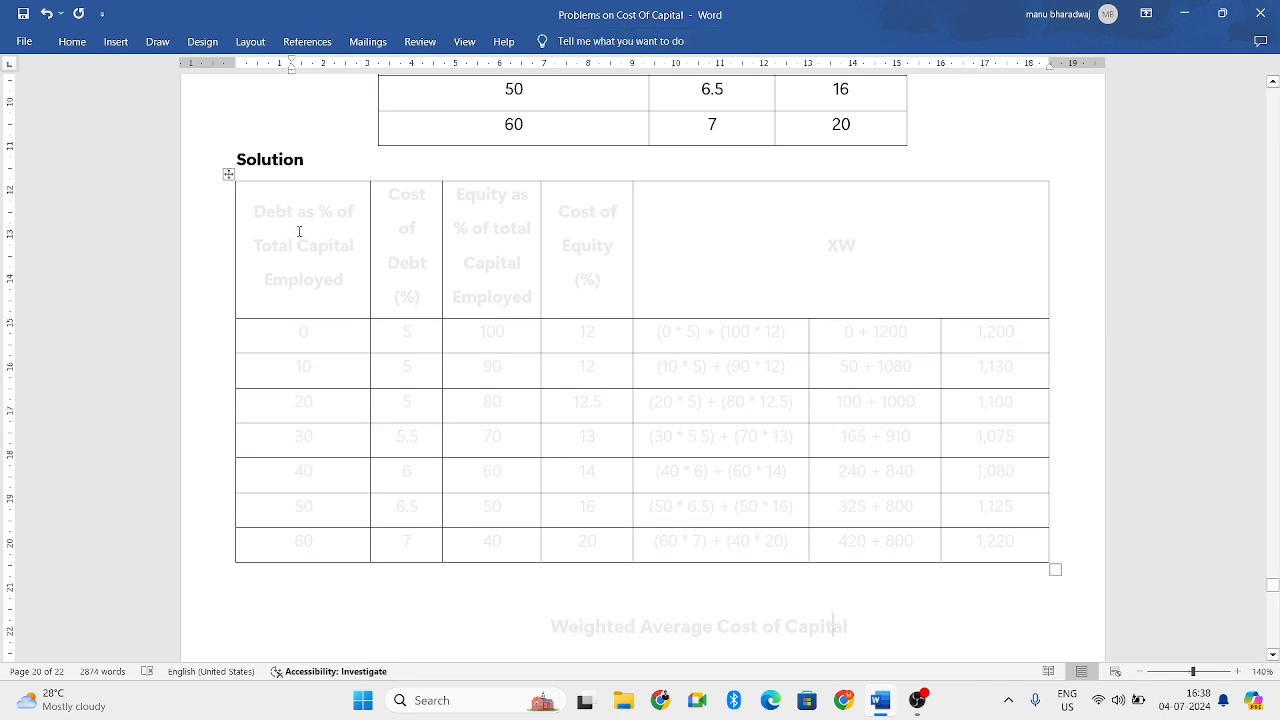
pyautogui.click(304, 244)
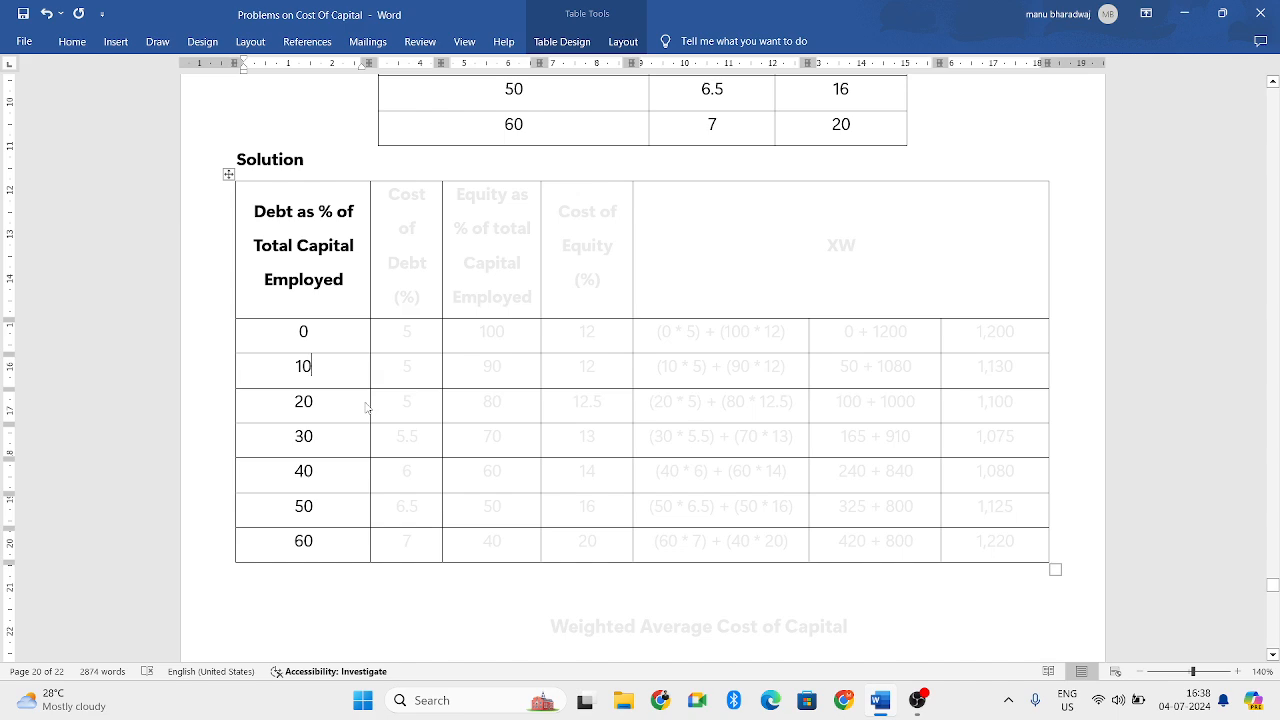
pyautogui.scroll(-3)
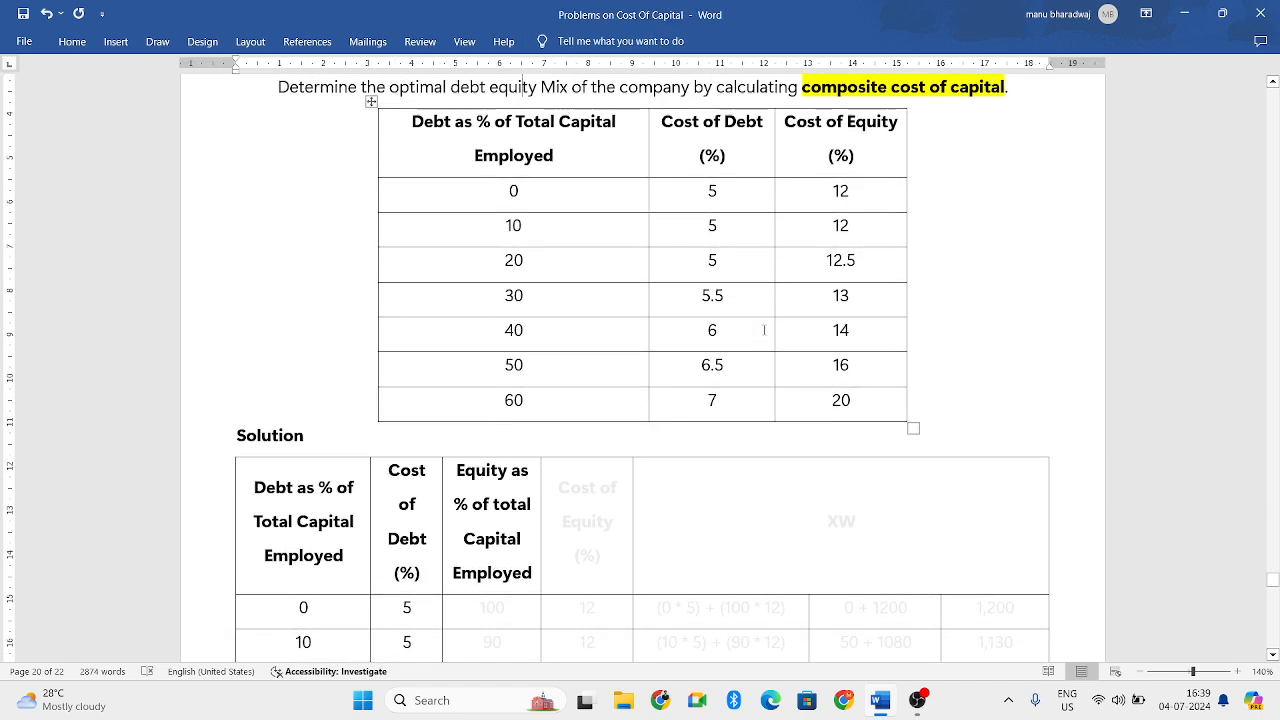
pyautogui.click(512, 350)
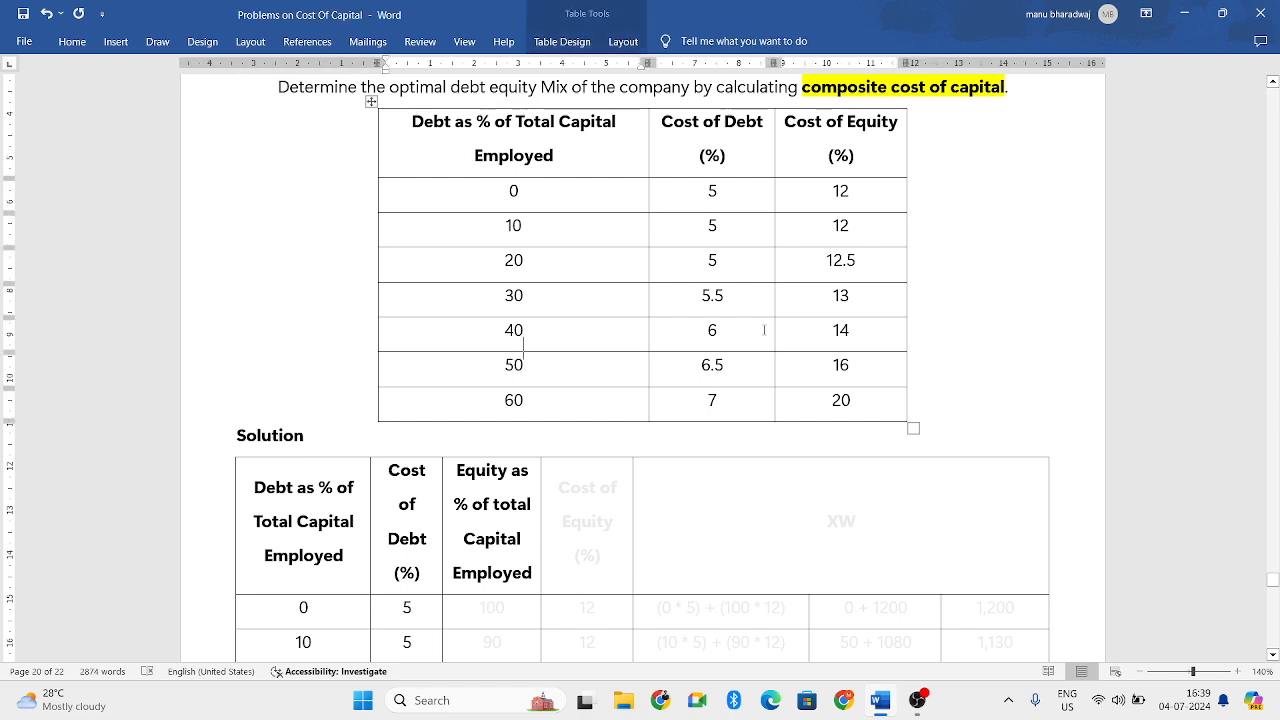
pyautogui.scroll(-3)
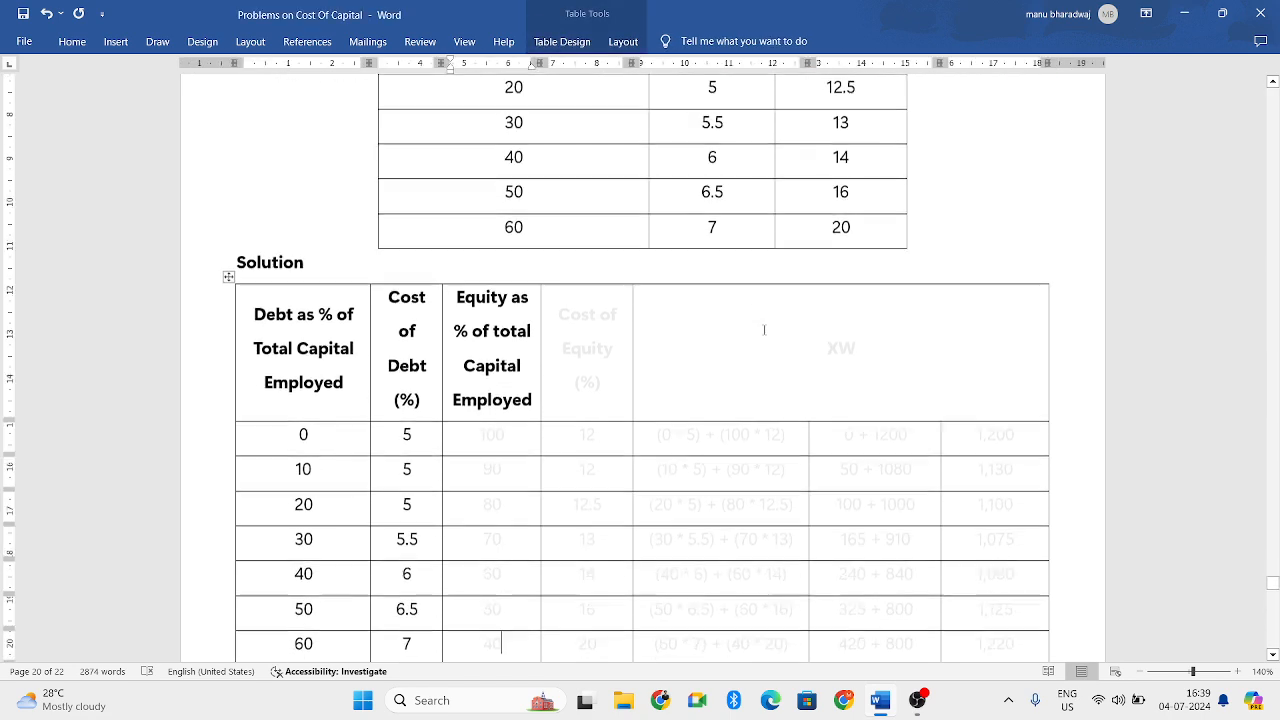
pyautogui.scroll(-3)
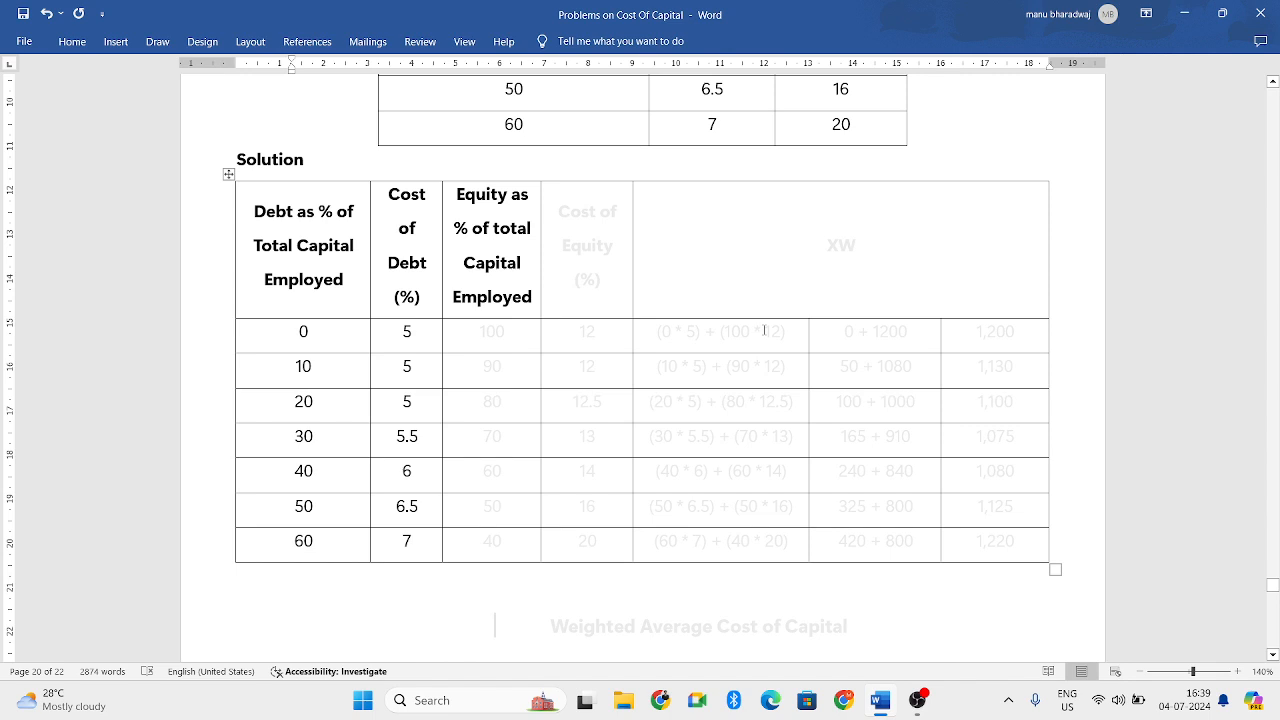
pyautogui.moveTo(936, 152)
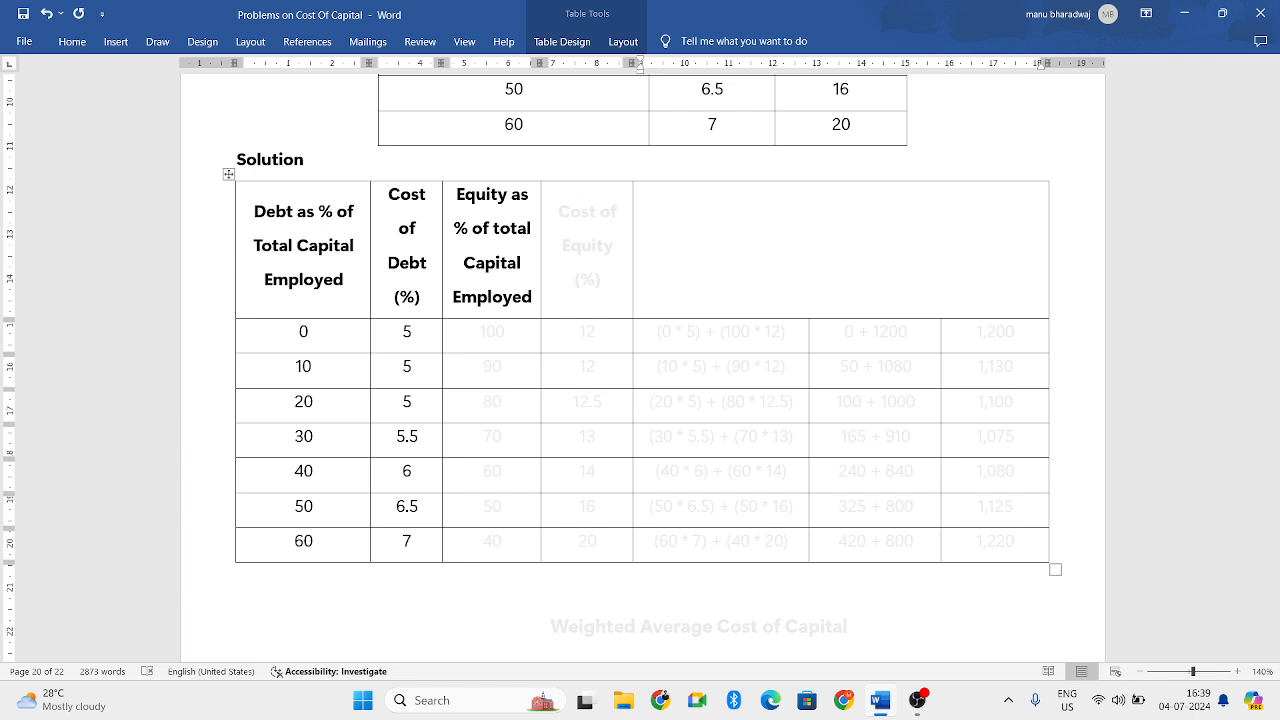
# - Enter equity shares 100, 90, 80, 70, 60, 50, 40 down the Equity as % column in black
pyautogui.write('Wx')
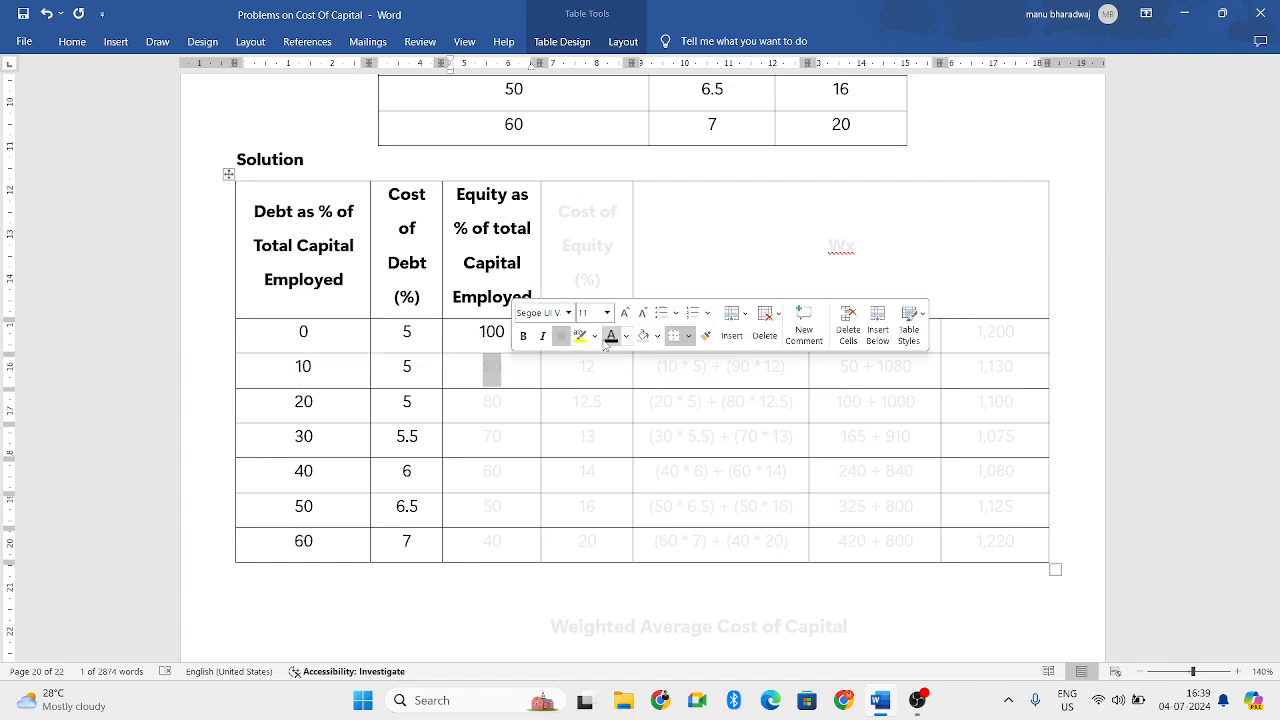
pyautogui.write('90')
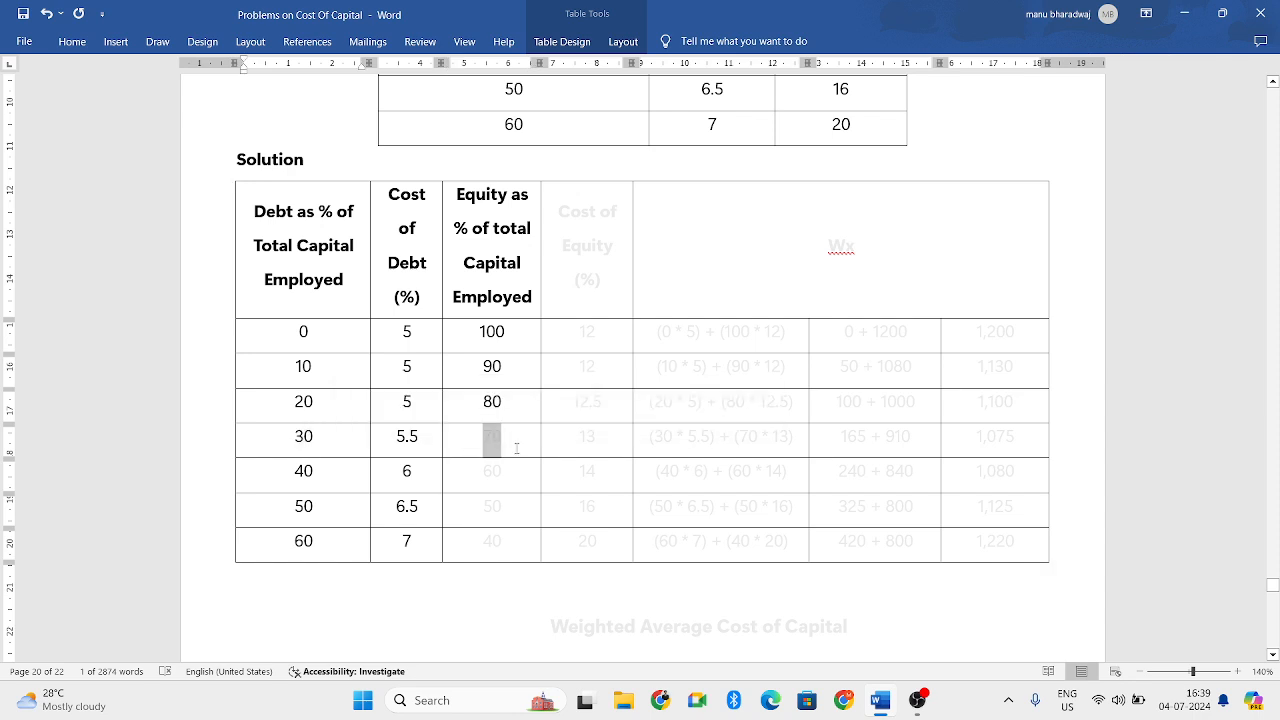
pyautogui.write('70')
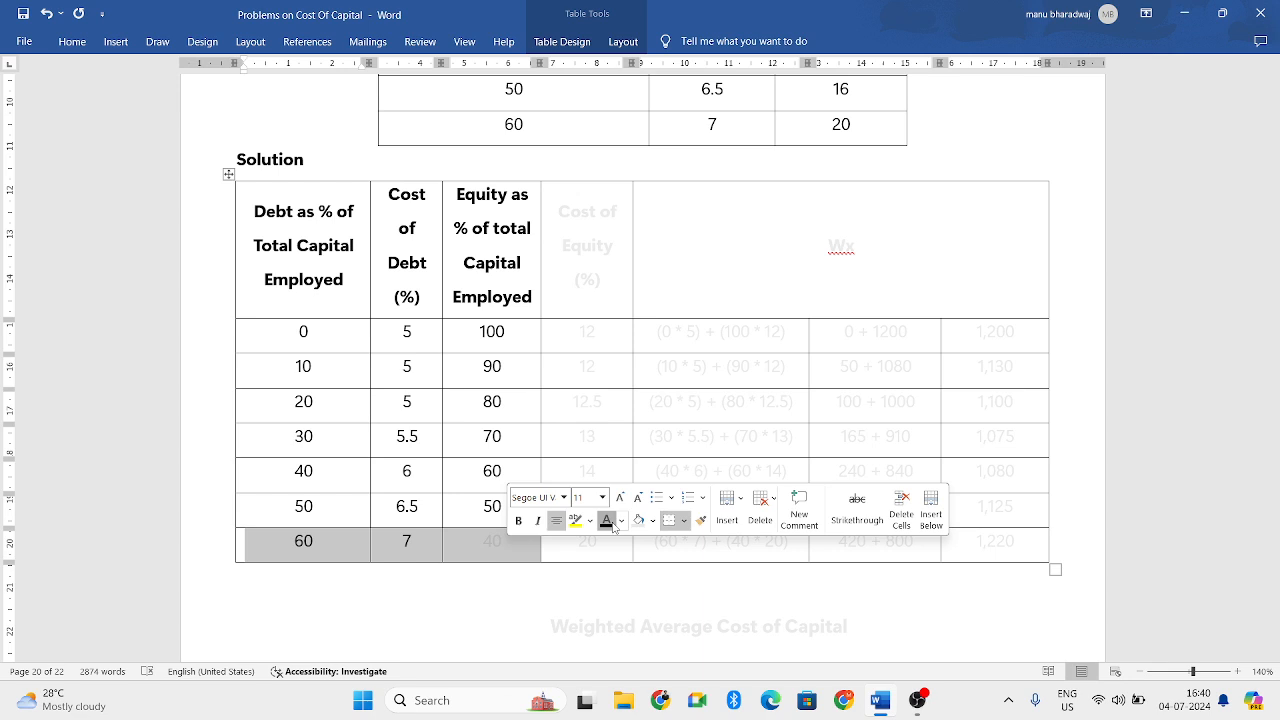
pyautogui.click(492, 540)
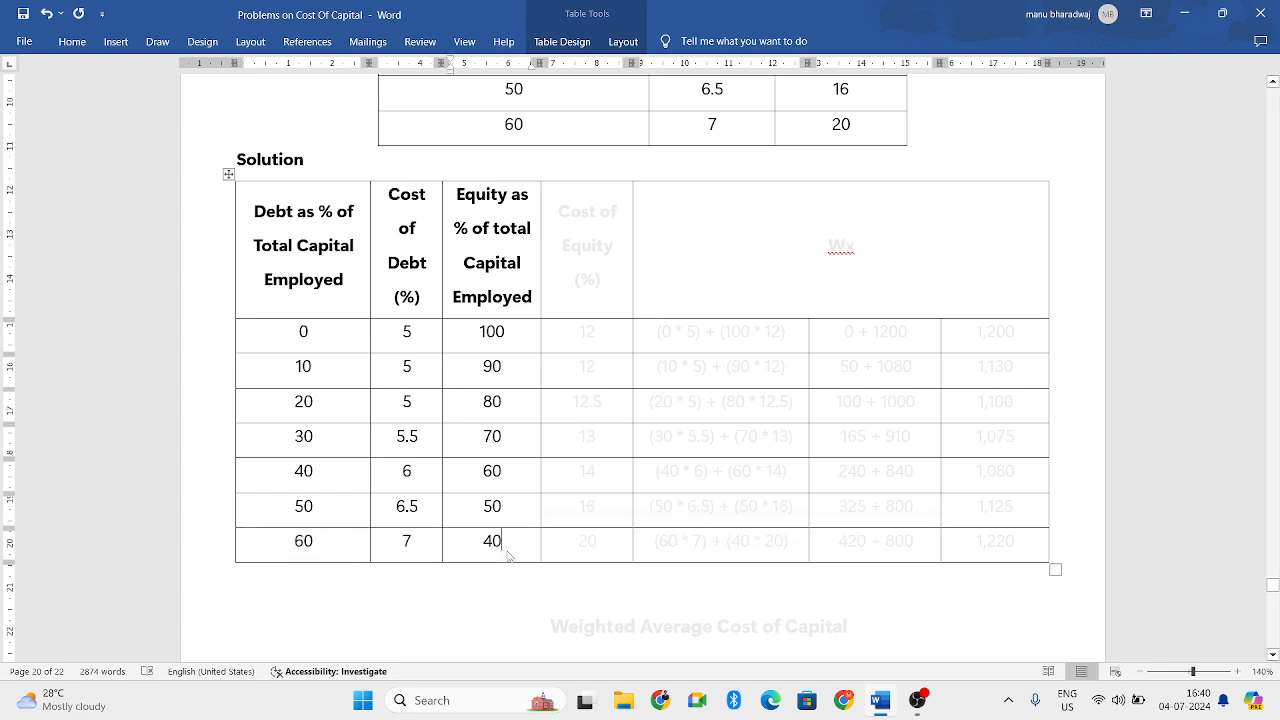
pyautogui.moveTo(1276, 436)
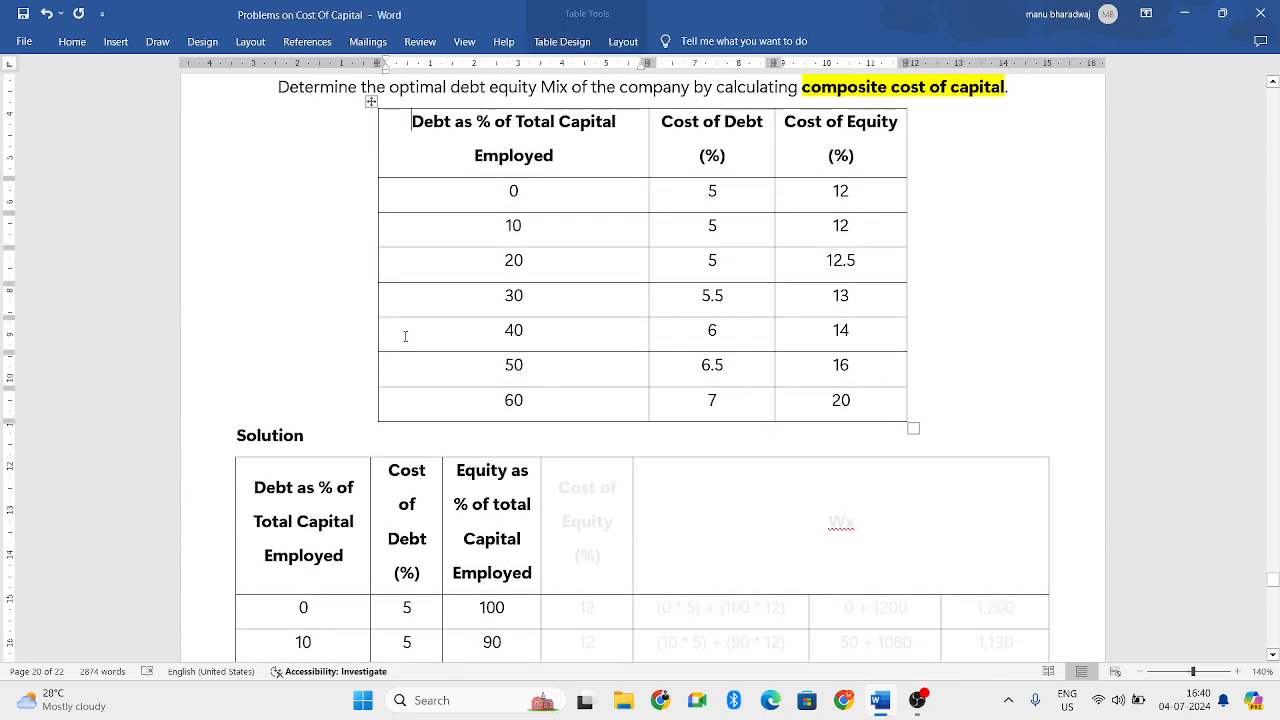
# - Make Cost of Equity values 12–20 readable and restyle the WX heading in bold black
pyautogui.scroll(-3)
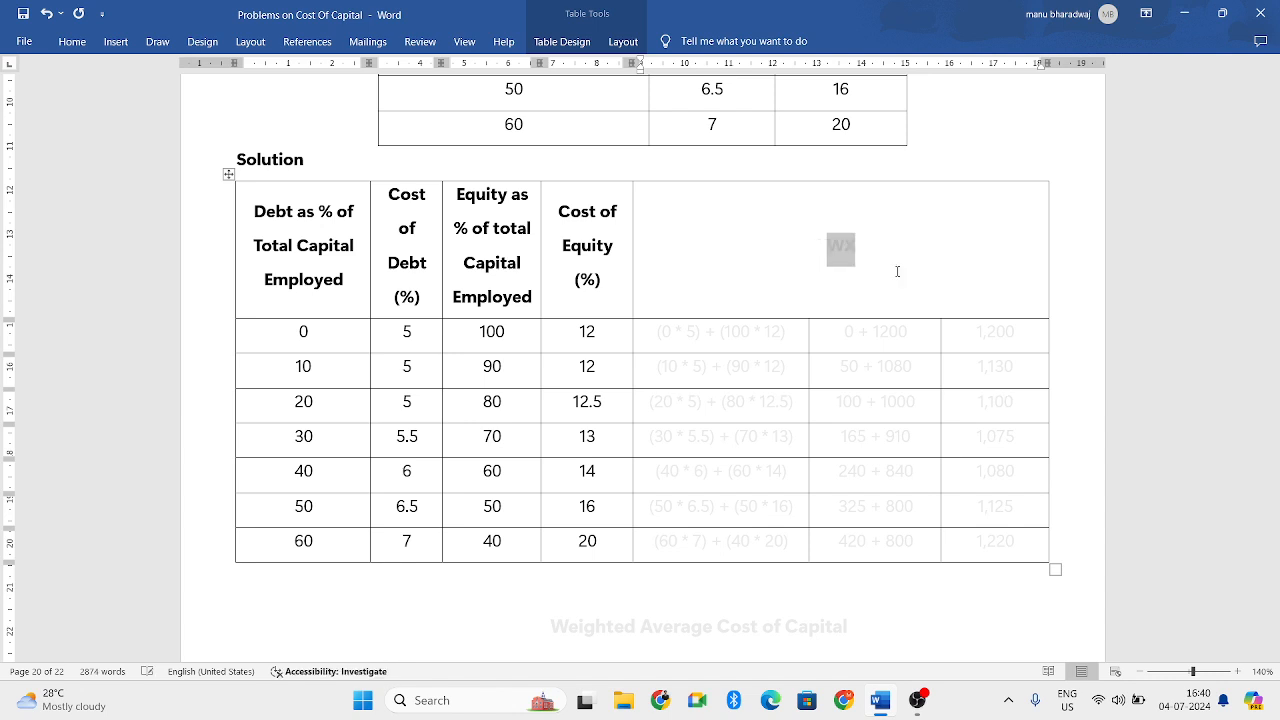
pyautogui.rightClick(840, 250)
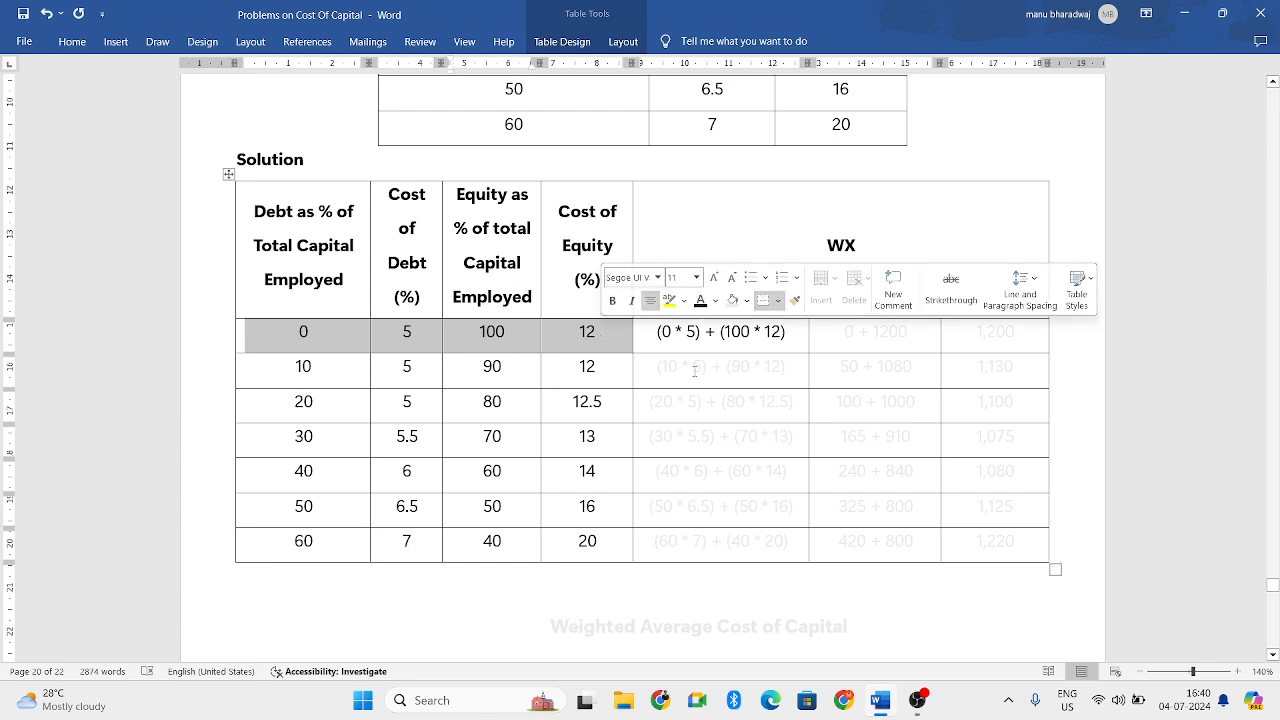
# - Set the remaining WX cells to black so formulas and results 1,200 to 1,220 show
pyautogui.click(720, 366)
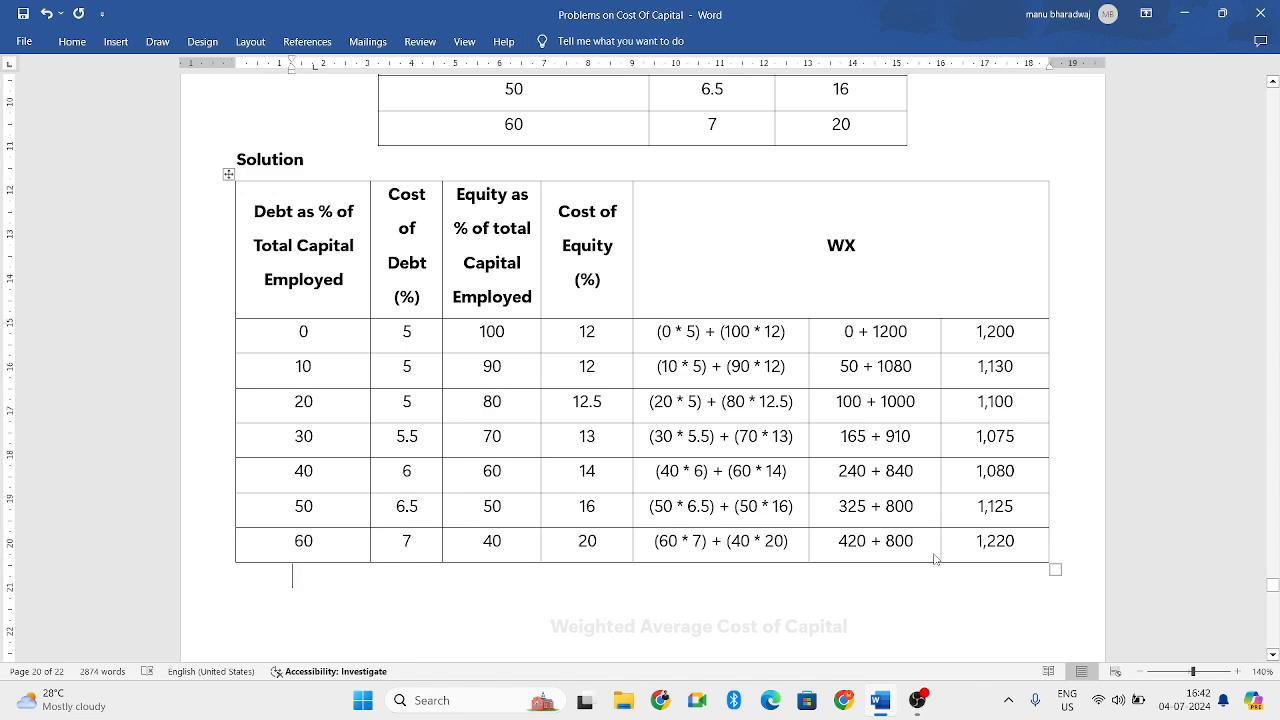
# - Insert a bottom row labelled 'Total' with 7930 beside it, both bold
pyautogui.scroll(-3)
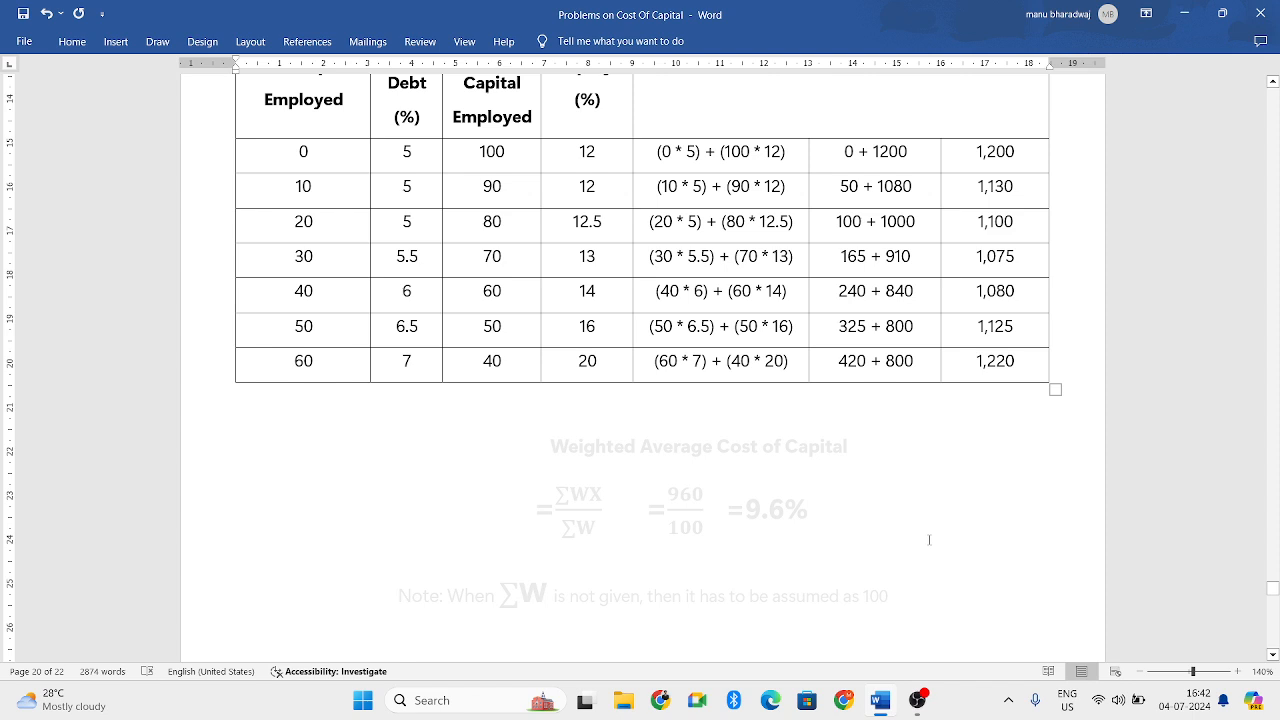
pyautogui.moveTo(890, 412)
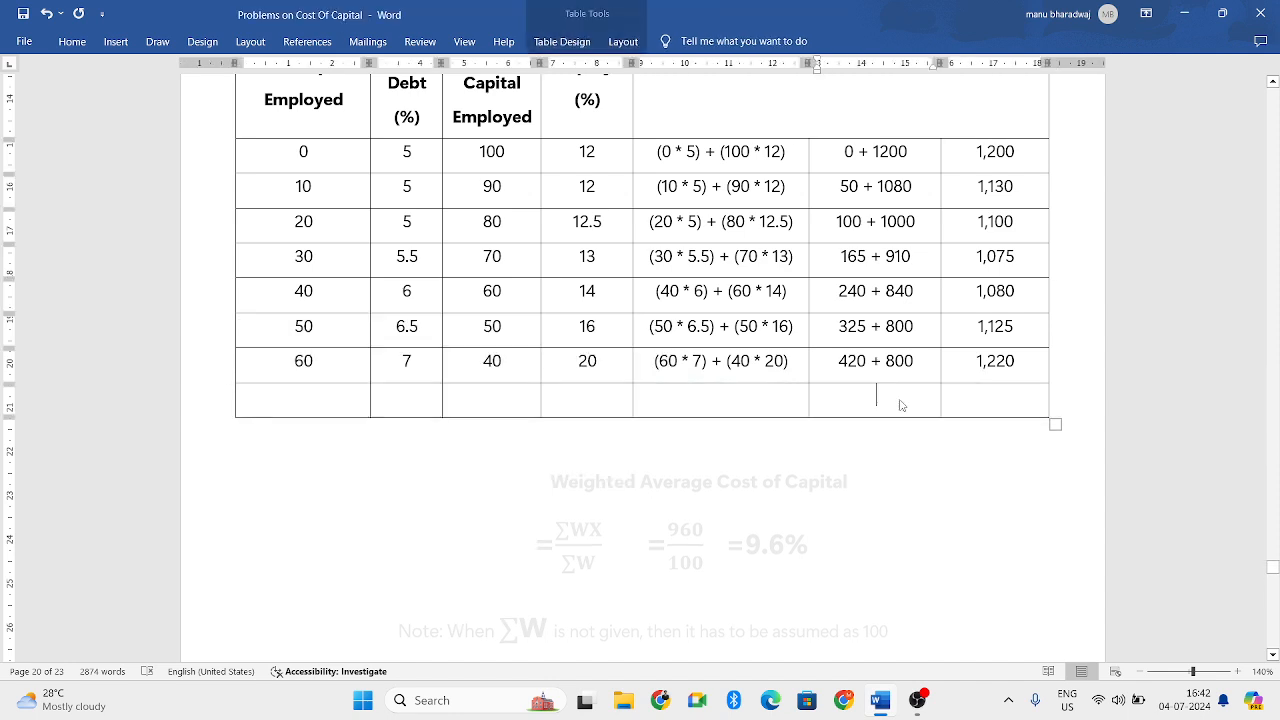
pyautogui.write('Total')
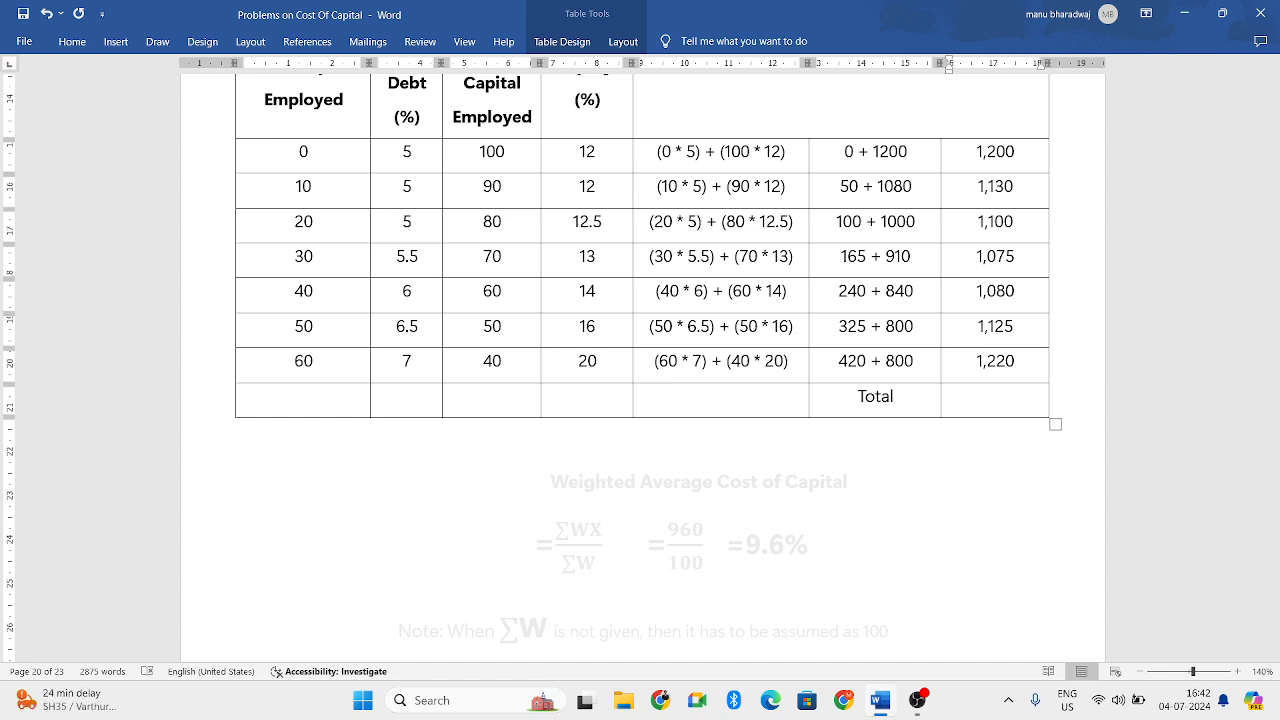
pyautogui.write('7930')
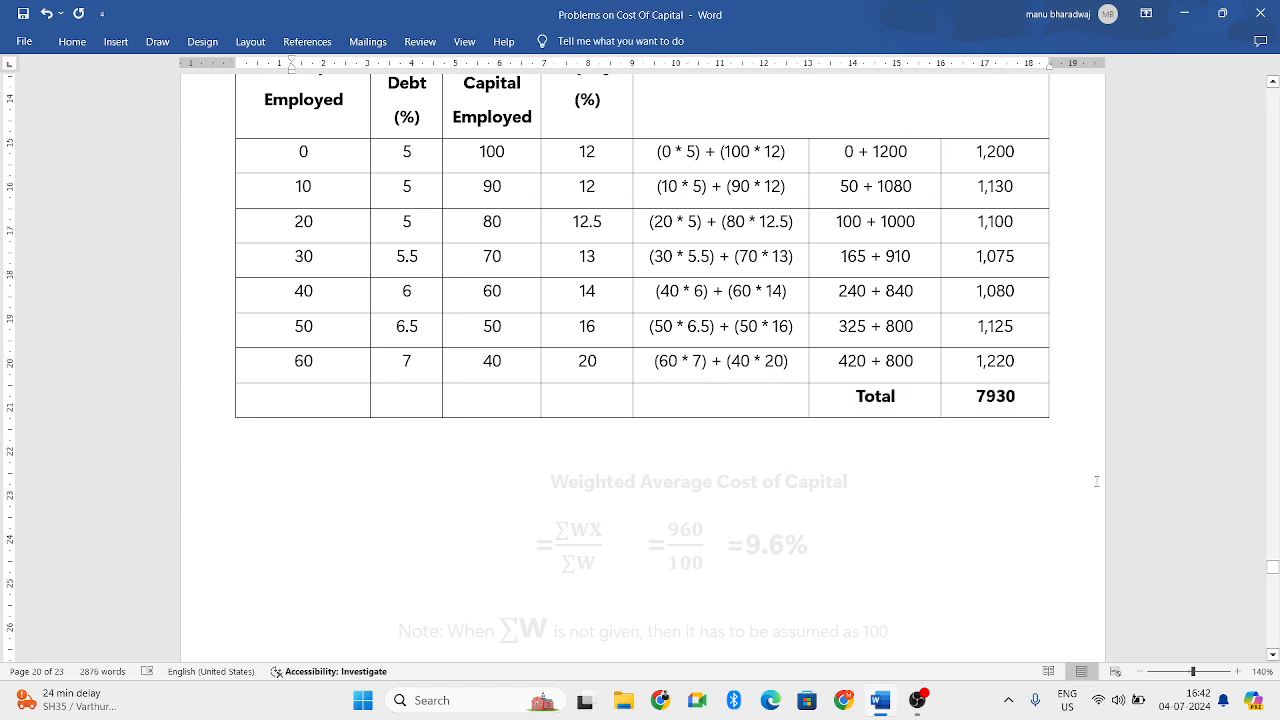
# - Edit the WACC equation to read 7930/100 = 79.3% in black text
pyautogui.scroll(-3)
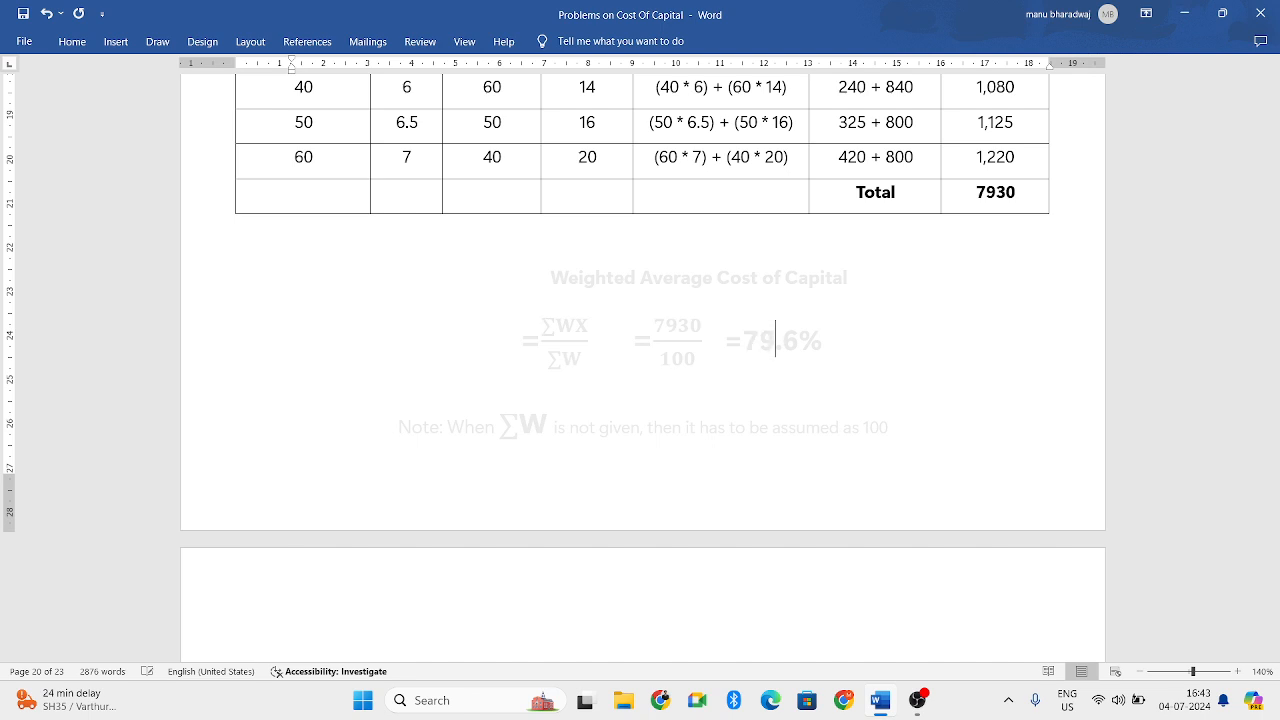
pyautogui.write('3')
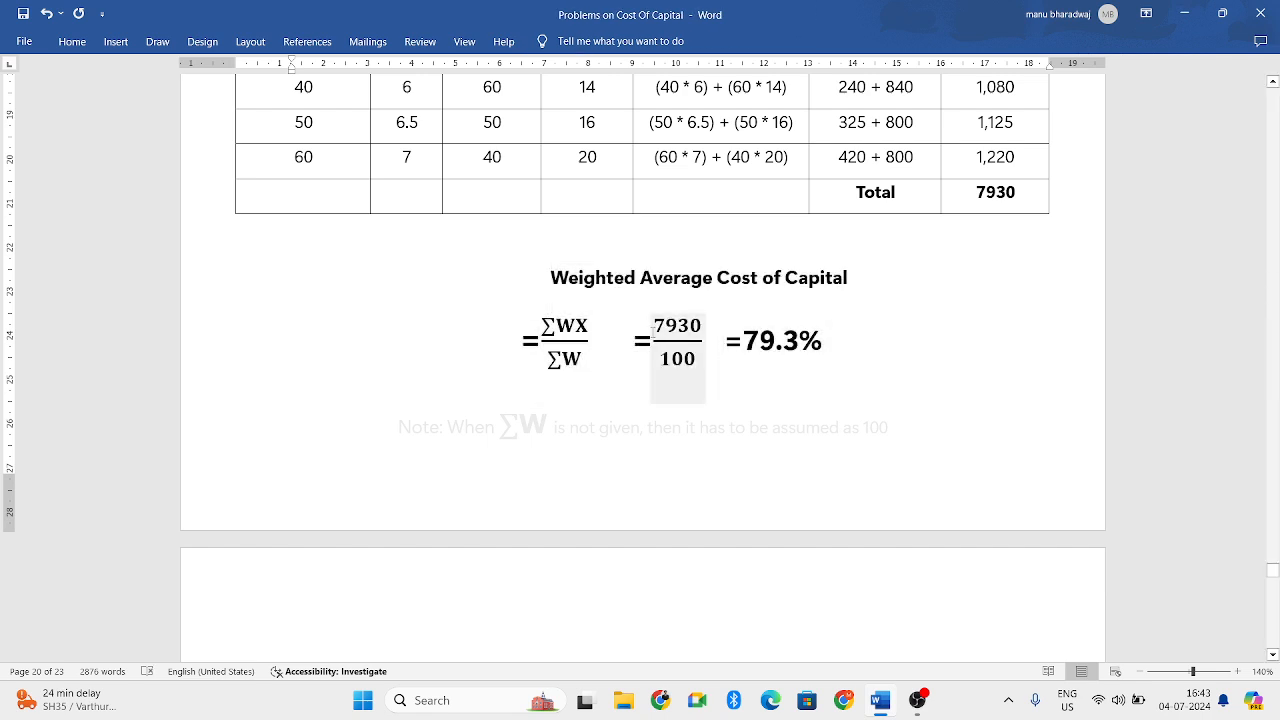
pyautogui.click(676, 340)
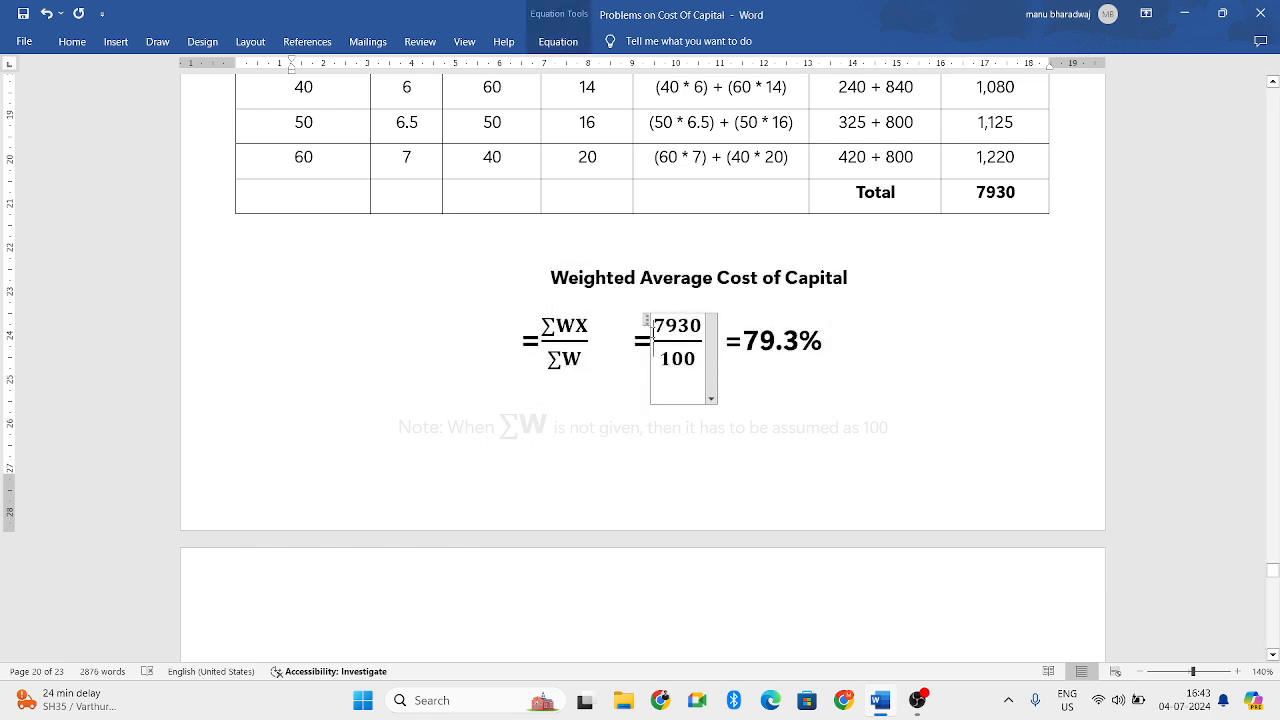